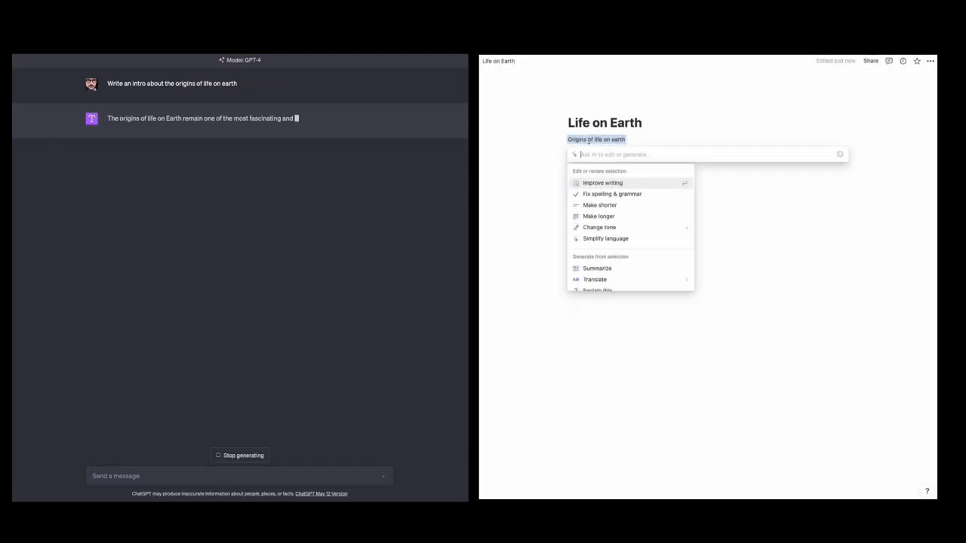
Step: Prompt ChatGPT for an intro on the origins of life on Earth beside the Notion page
{"action": "left_click", "coordinate": [602, 183]}
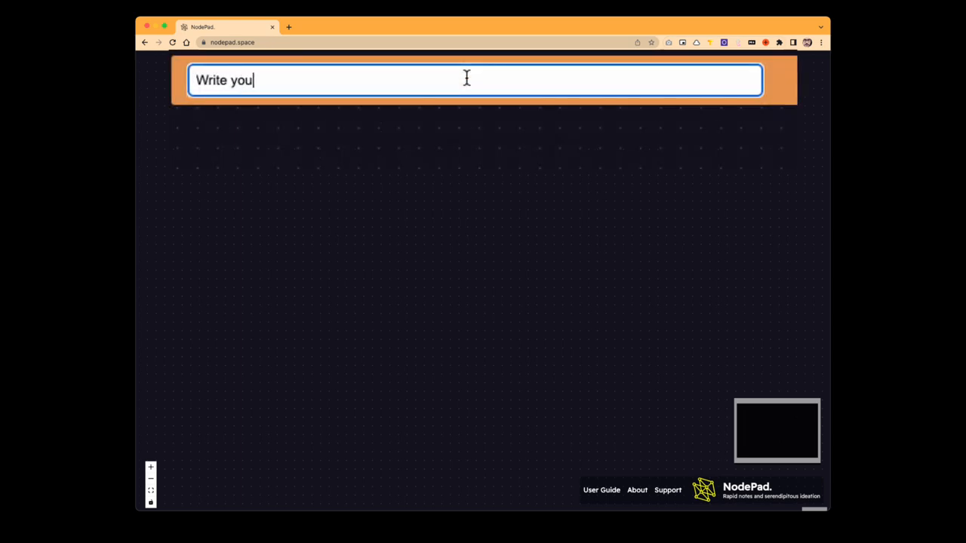
Step: Submit the idea prompt to create a 'Potential solutions for a complex problem' node
{"action": "type", "text": "r thoughts her"}
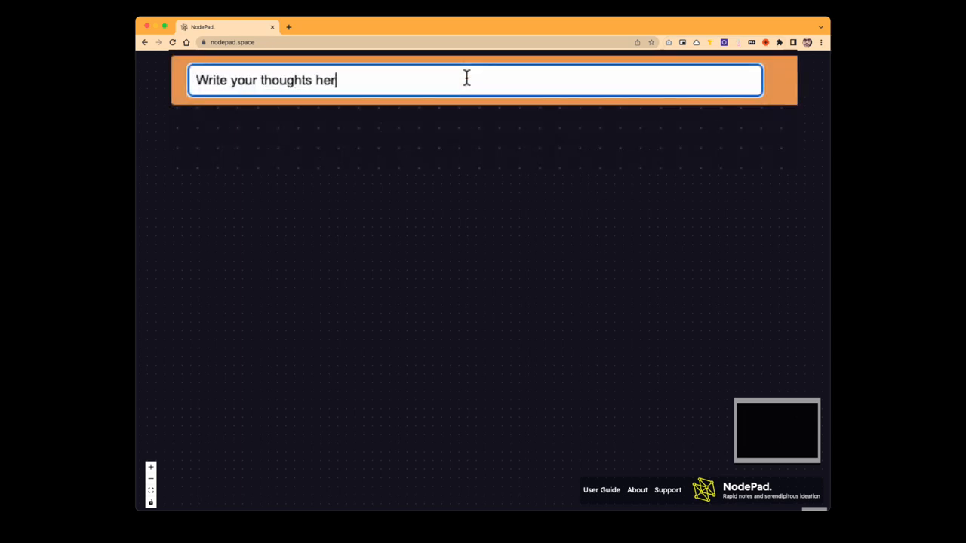
{"action": "type", "text": "e then hi"}
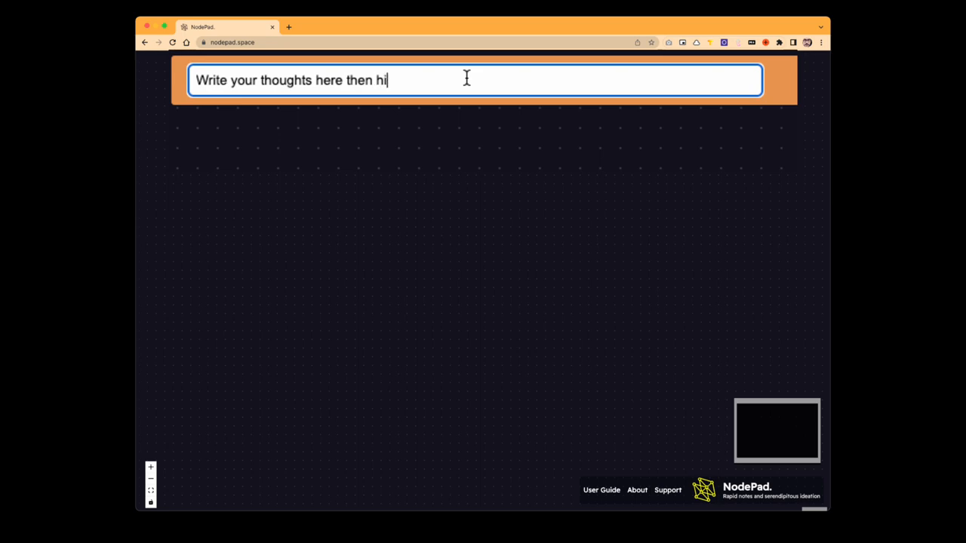
{"action": "key", "text": "enter"}
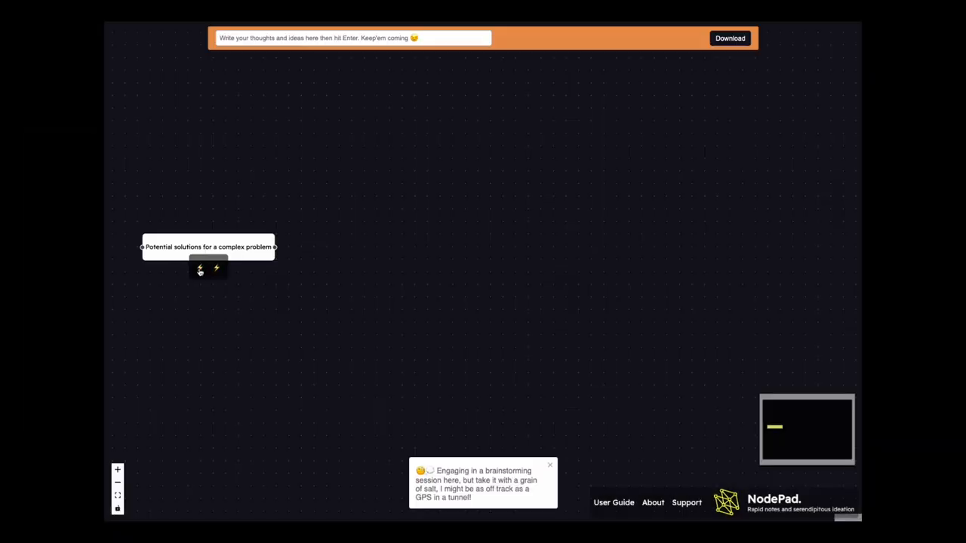
Step: Download the User Interface Design question map as a .md file and dismiss its preview
{"action": "left_click", "coordinate": [217, 269]}
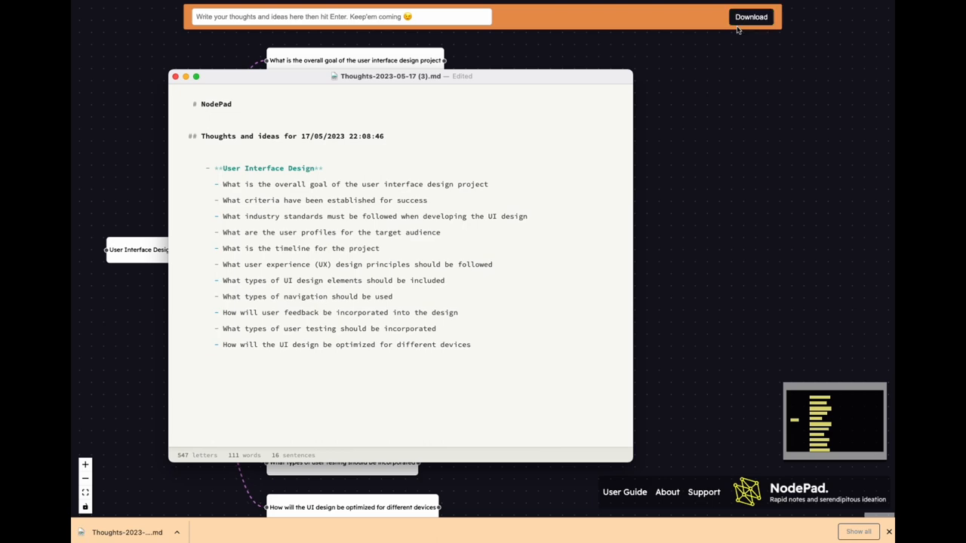
{"action": "left_click", "coordinate": [175, 75]}
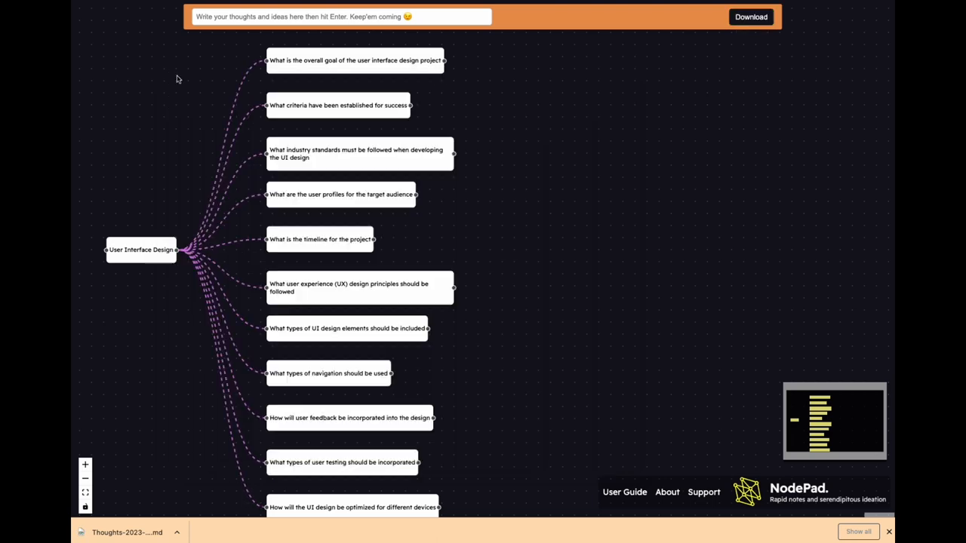
{"action": "mouse_move", "coordinate": [625, 492]}
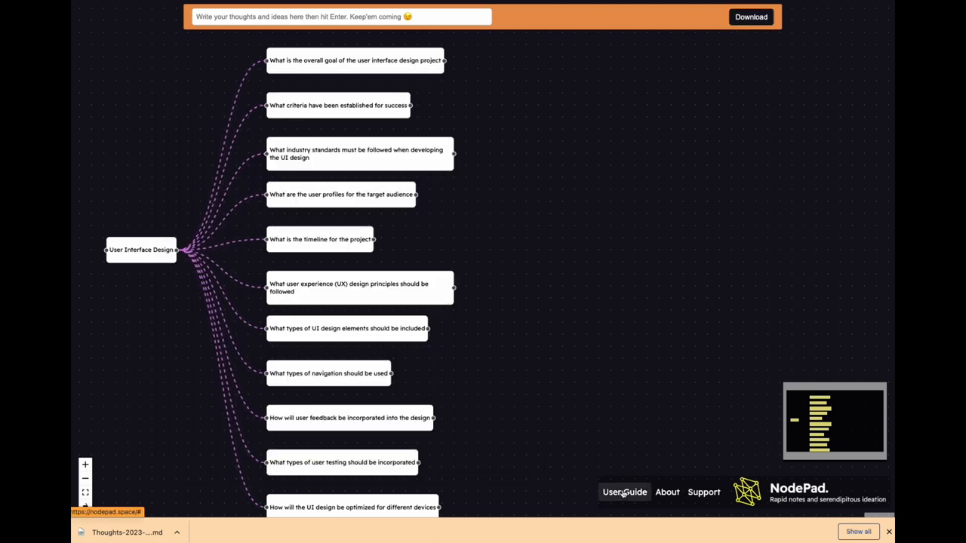